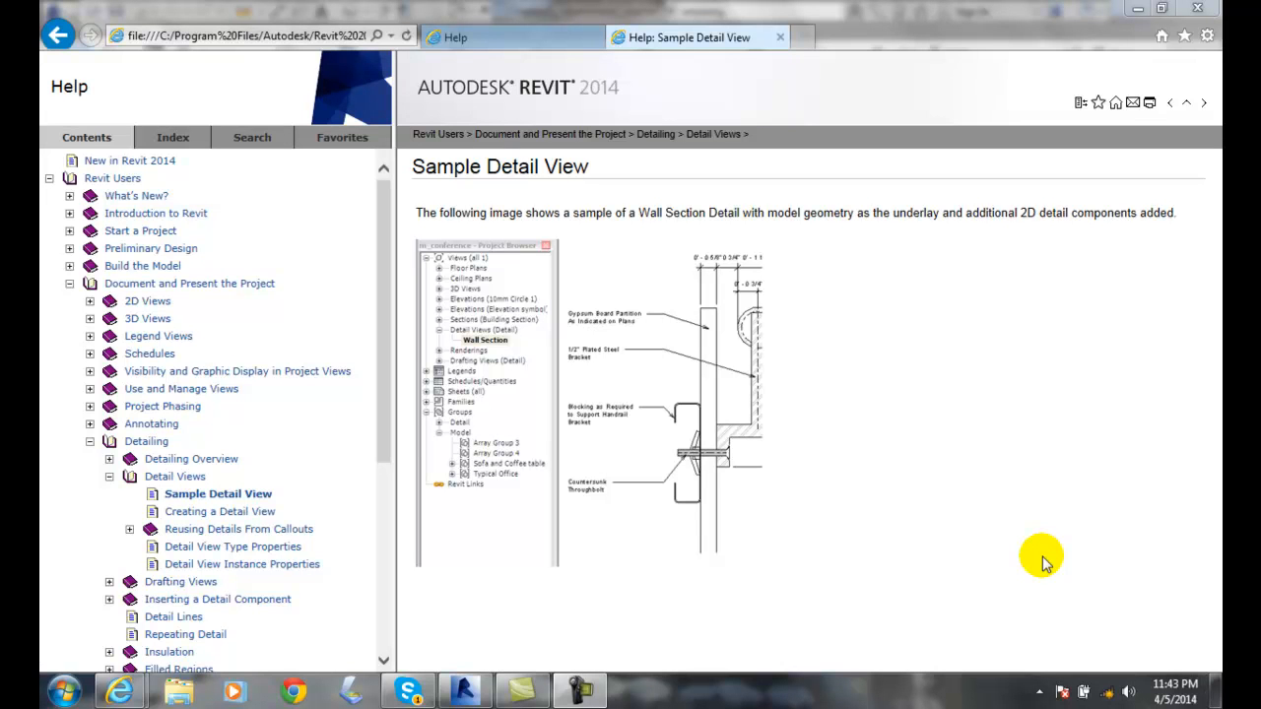
pyautogui.moveTo(1008, 581)
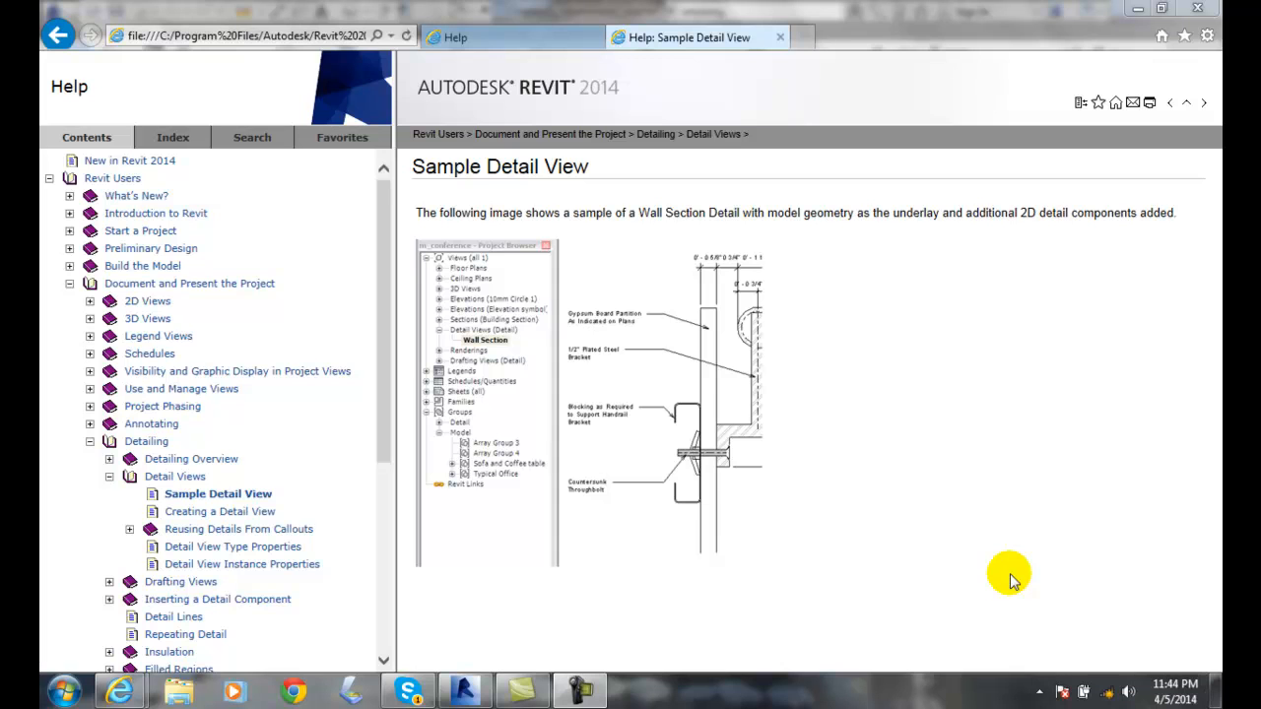
pyautogui.moveTo(441, 382)
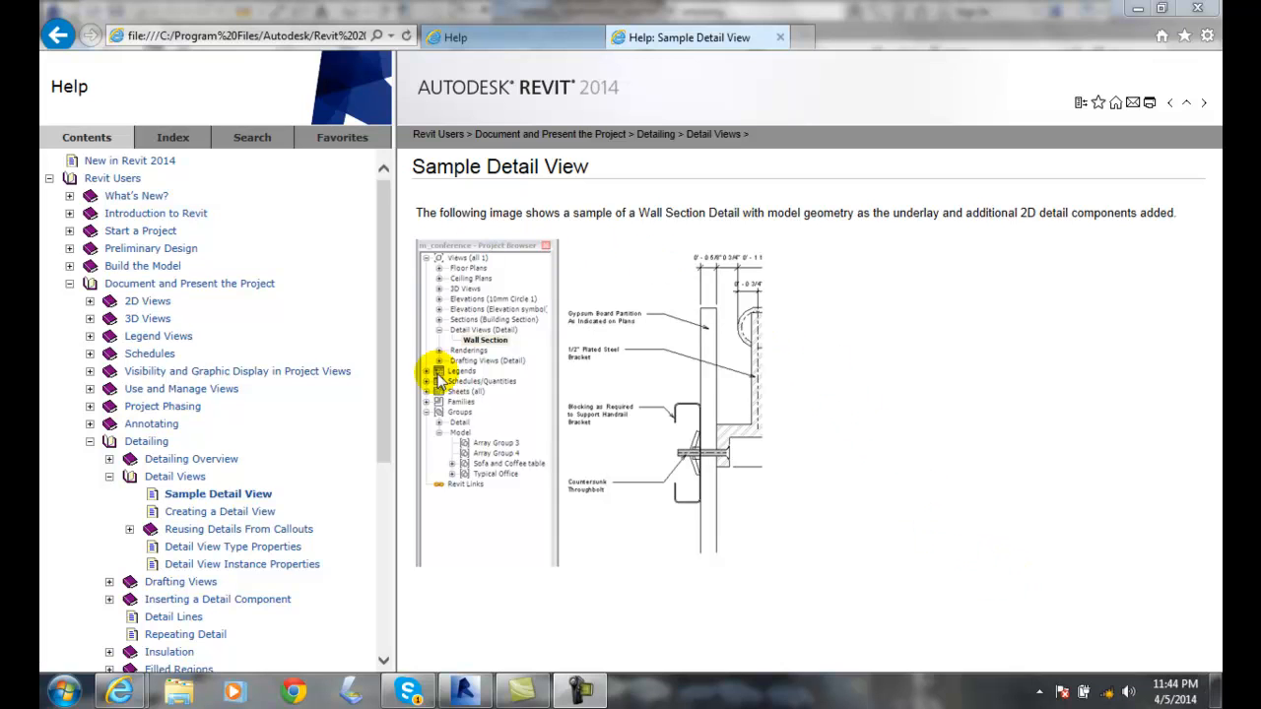
pyautogui.moveTo(414, 425)
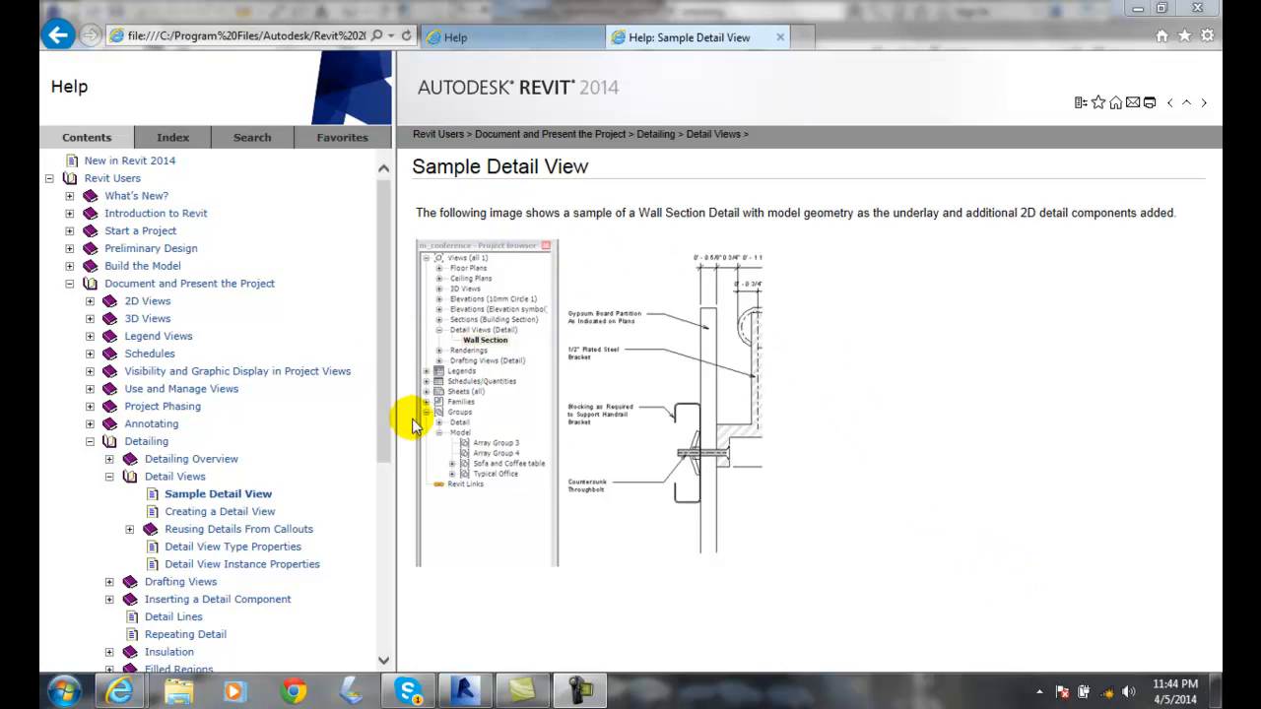
pyautogui.moveTo(490, 333)
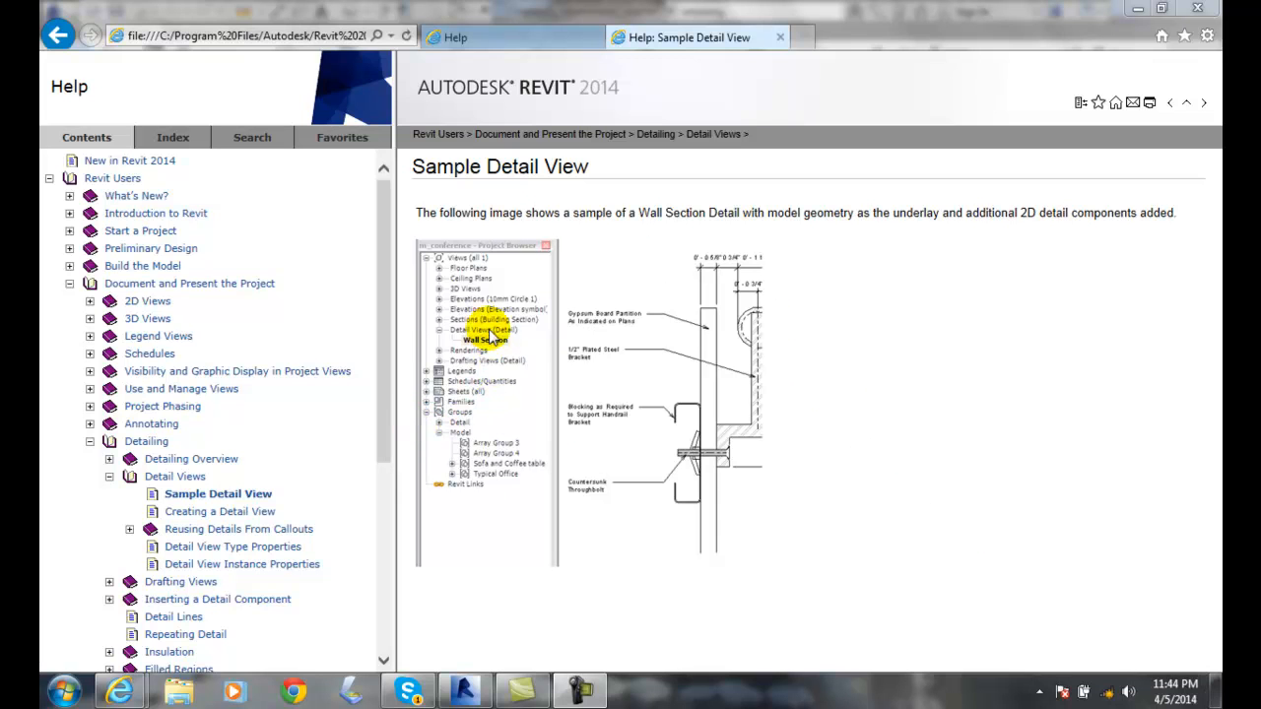
pyautogui.moveTo(463, 264)
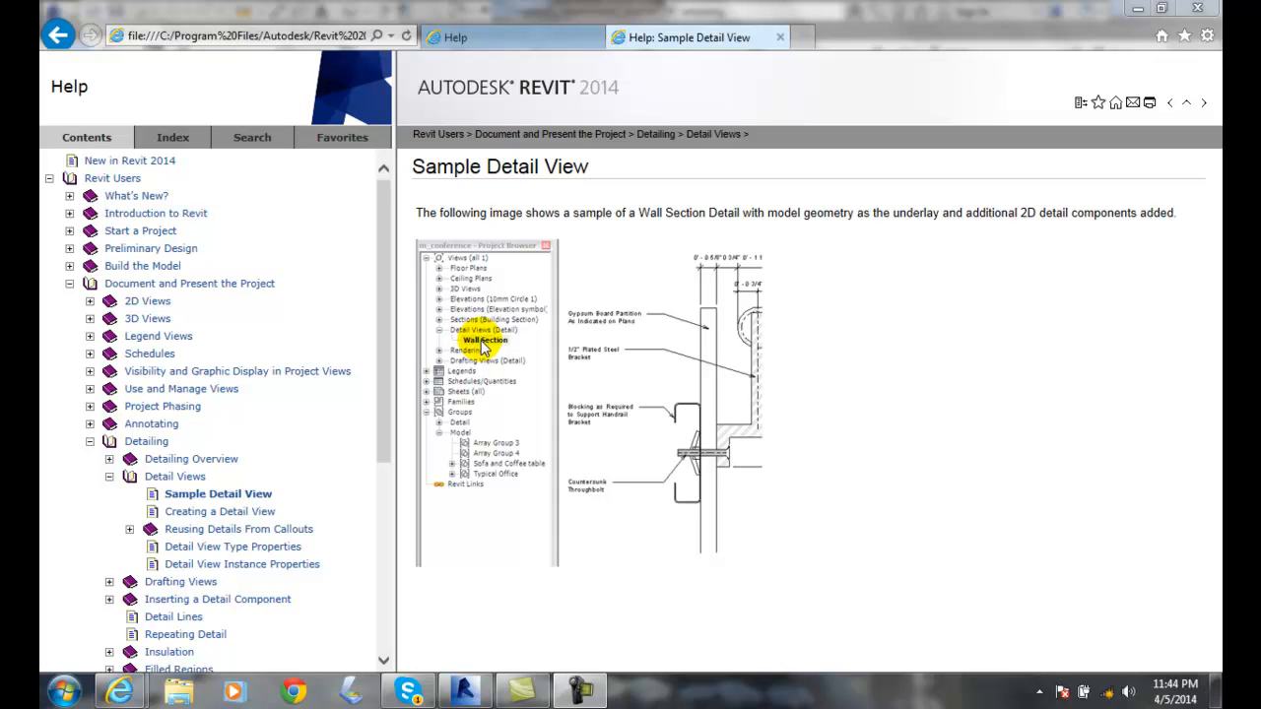
pyautogui.moveTo(522, 345)
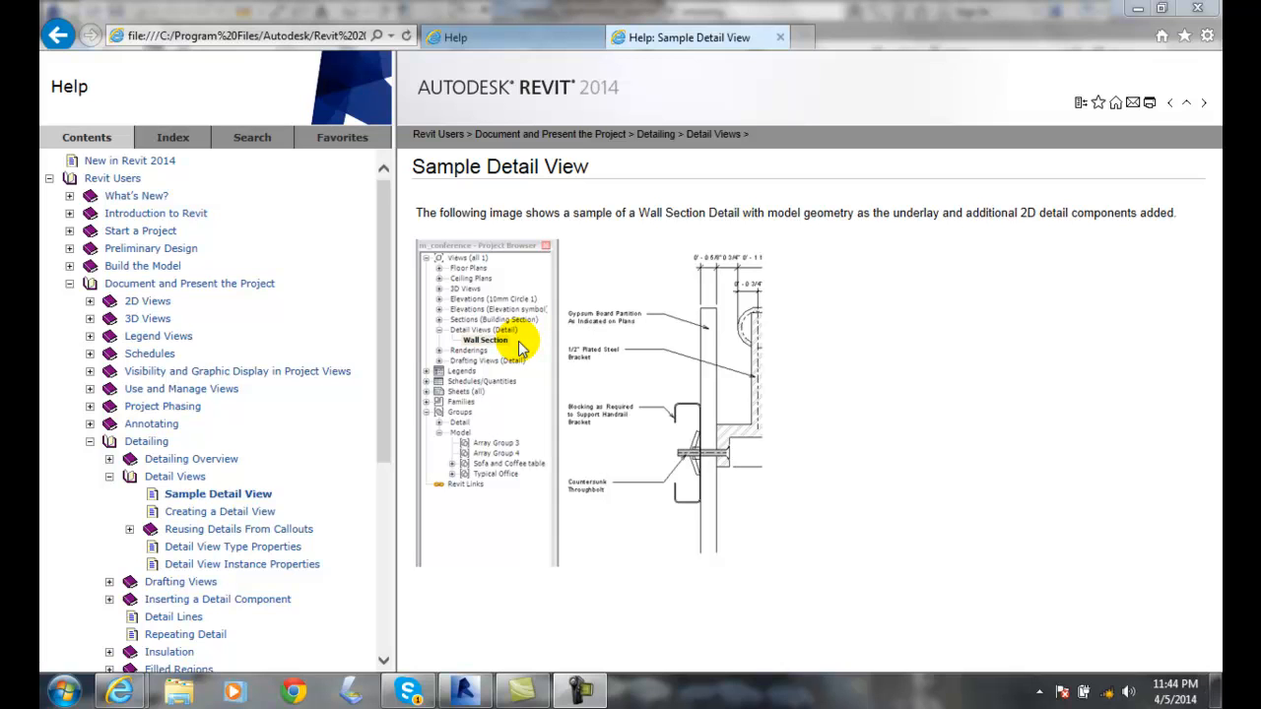
pyautogui.moveTo(509, 363)
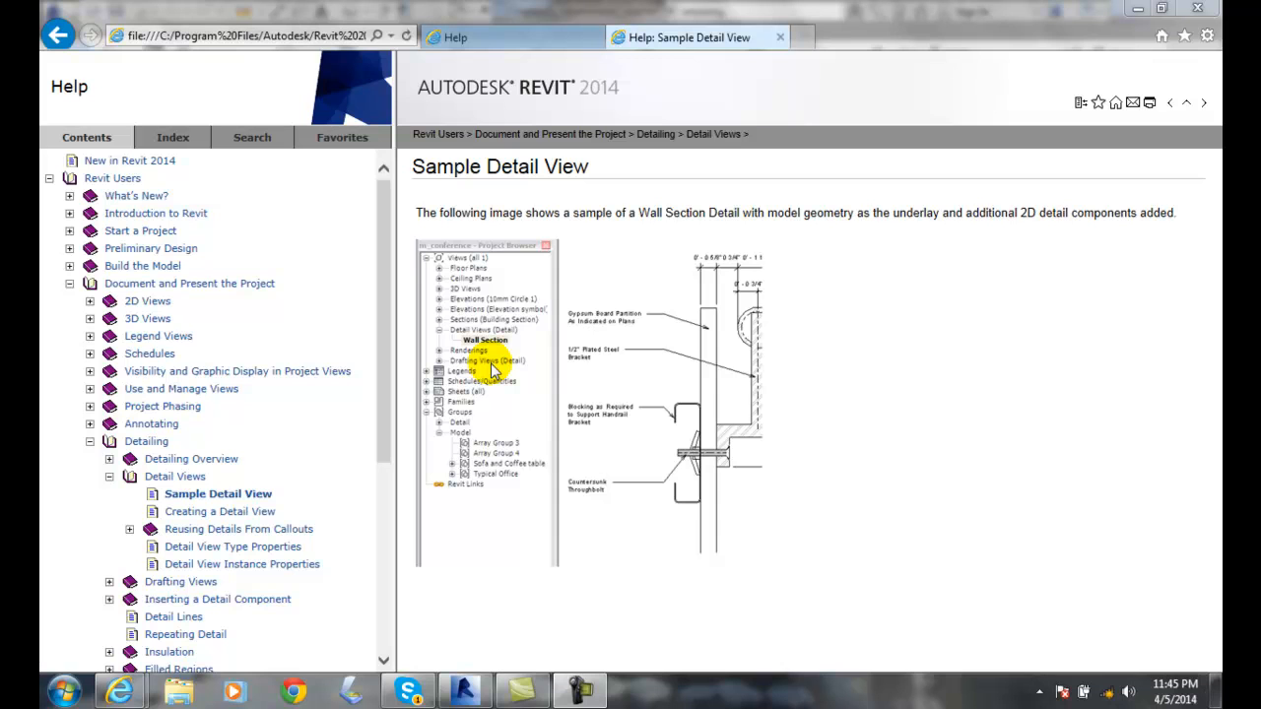
pyautogui.moveTo(643, 396)
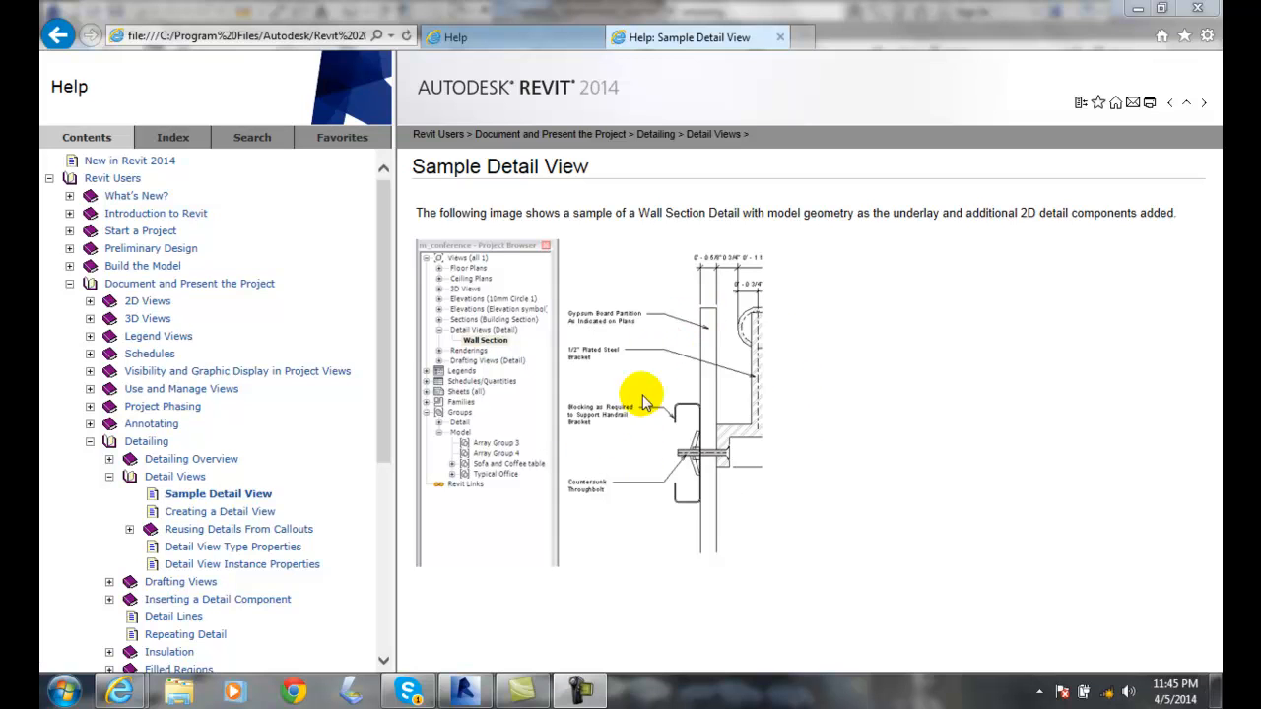
pyautogui.moveTo(713, 304)
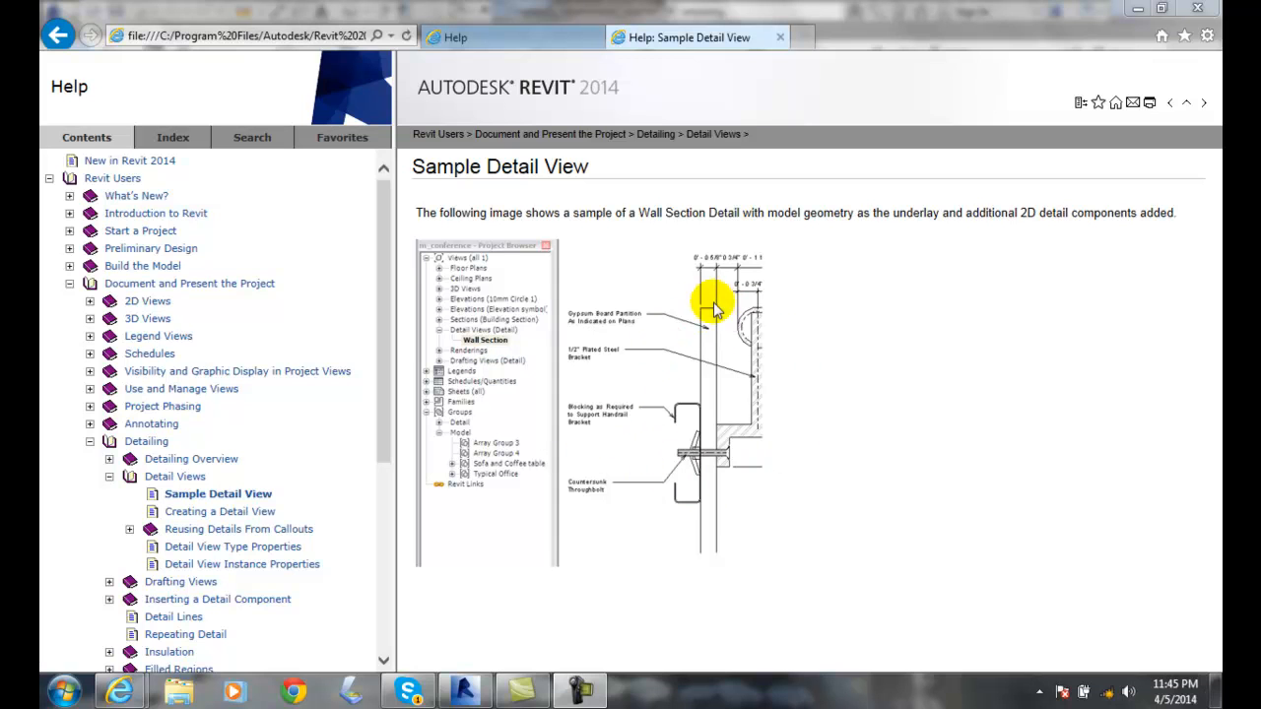
pyautogui.moveTo(733, 323)
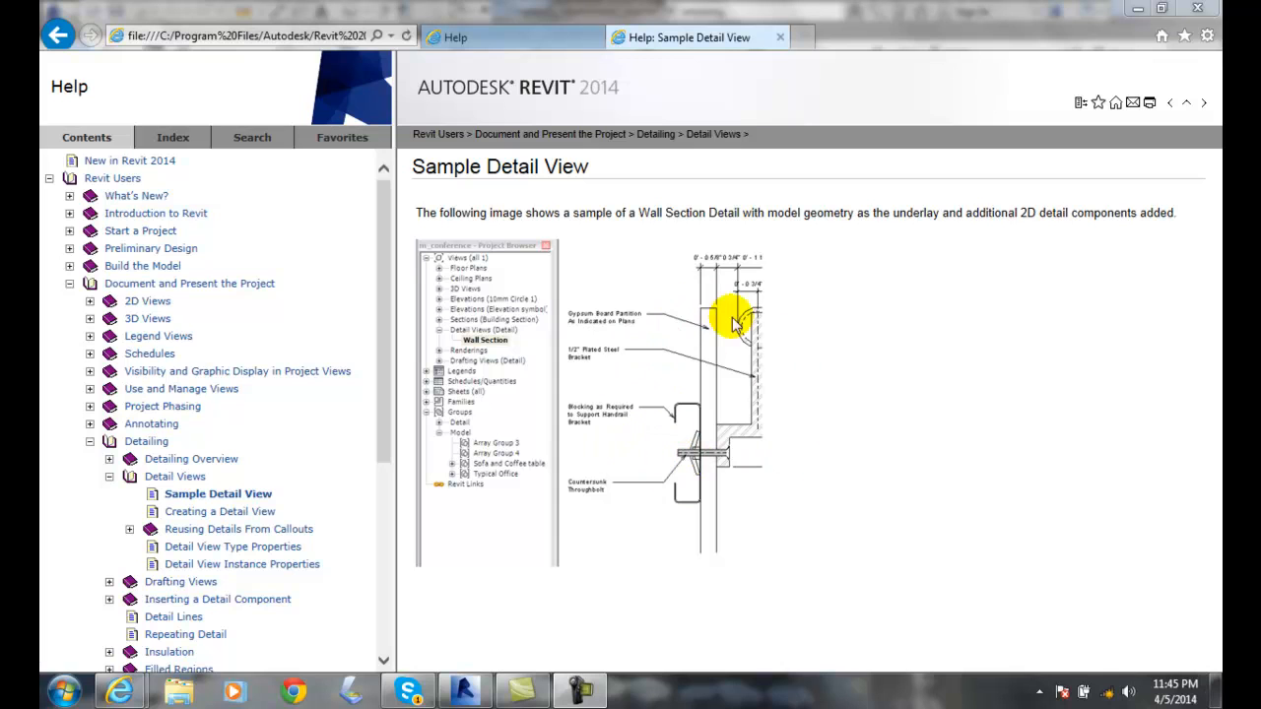
pyautogui.moveTo(779, 390)
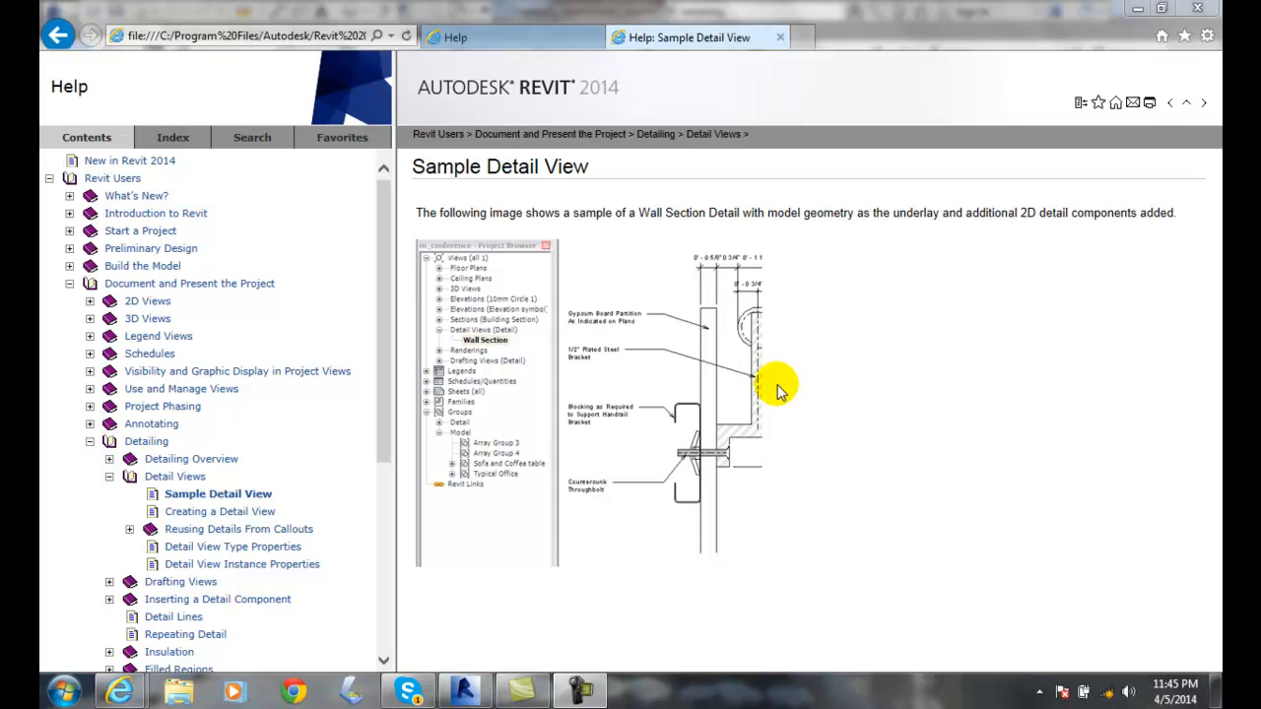
pyautogui.moveTo(792, 392)
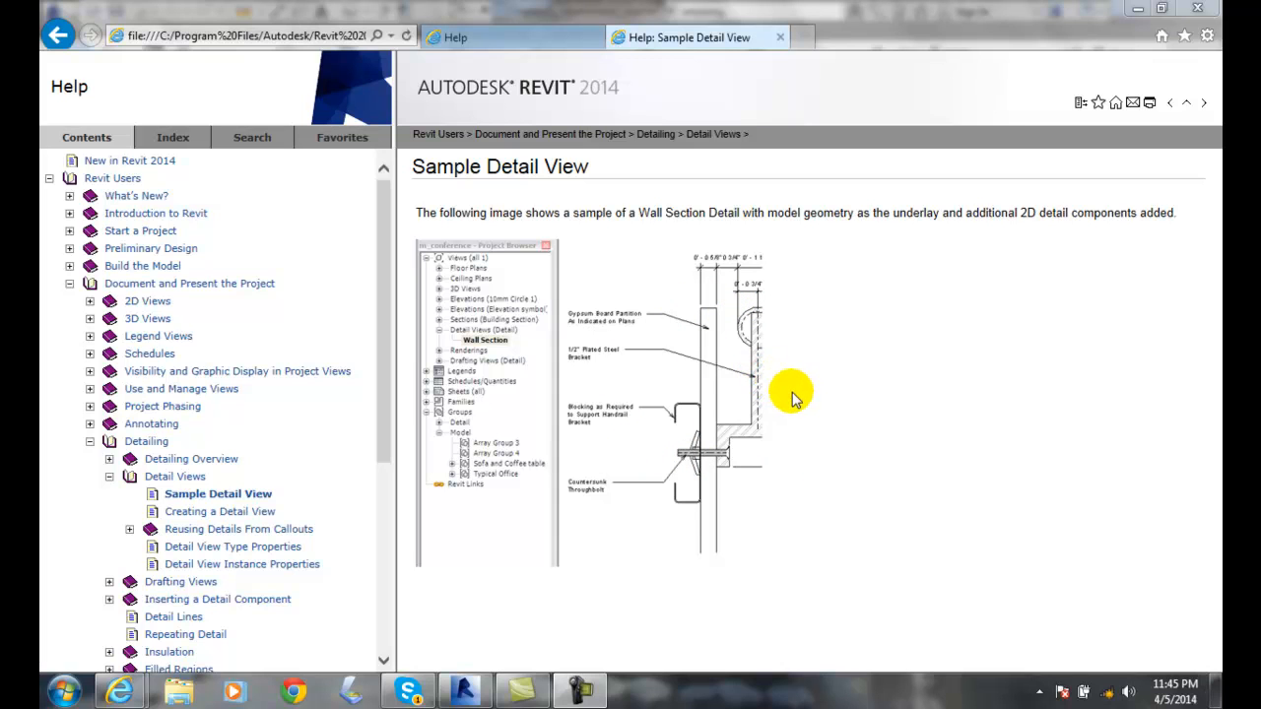